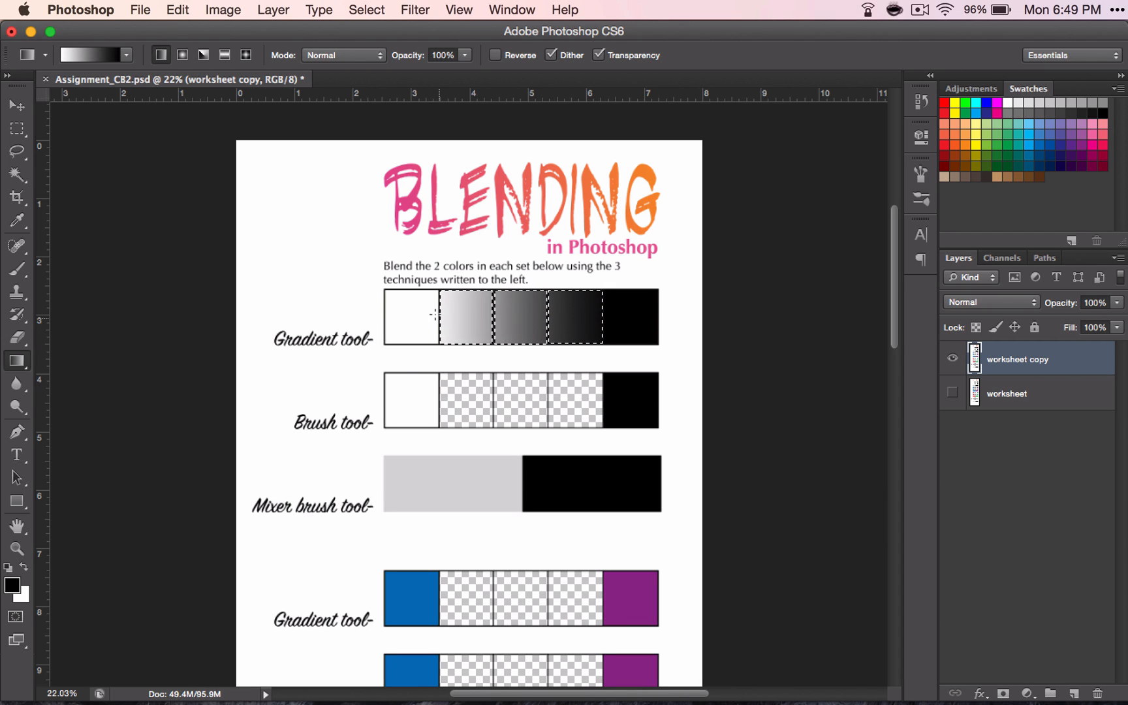
{"action": "mouse_move", "coordinate": [586, 318]}
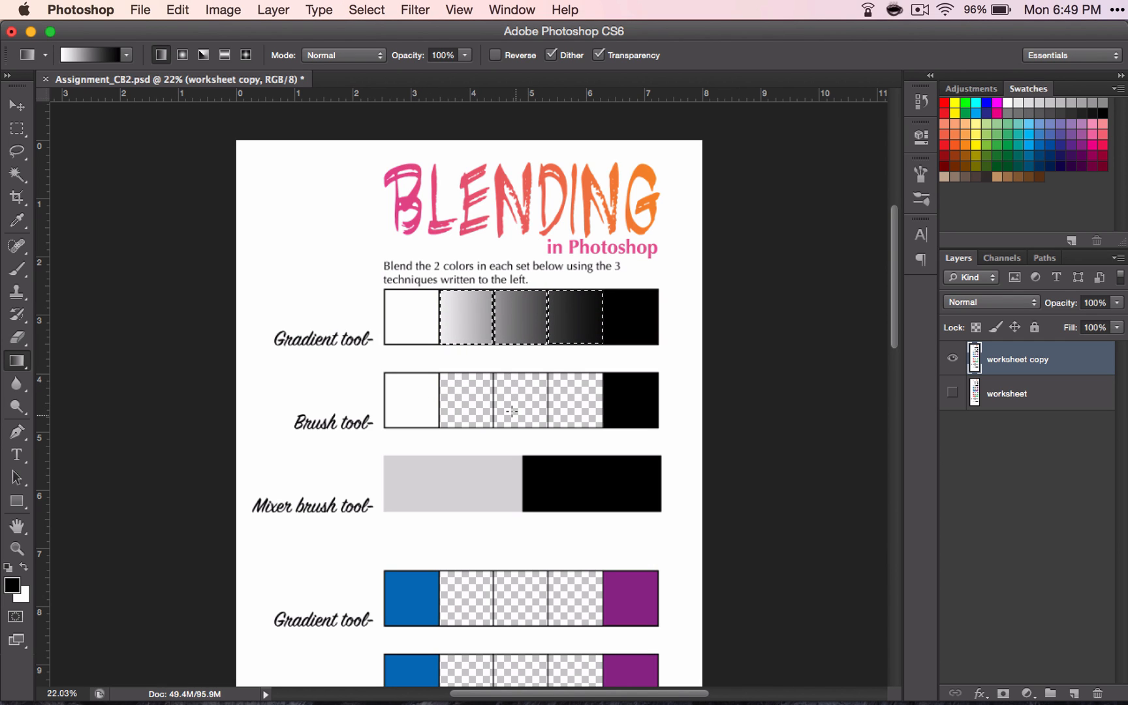
{"action": "mouse_move", "coordinate": [579, 400]}
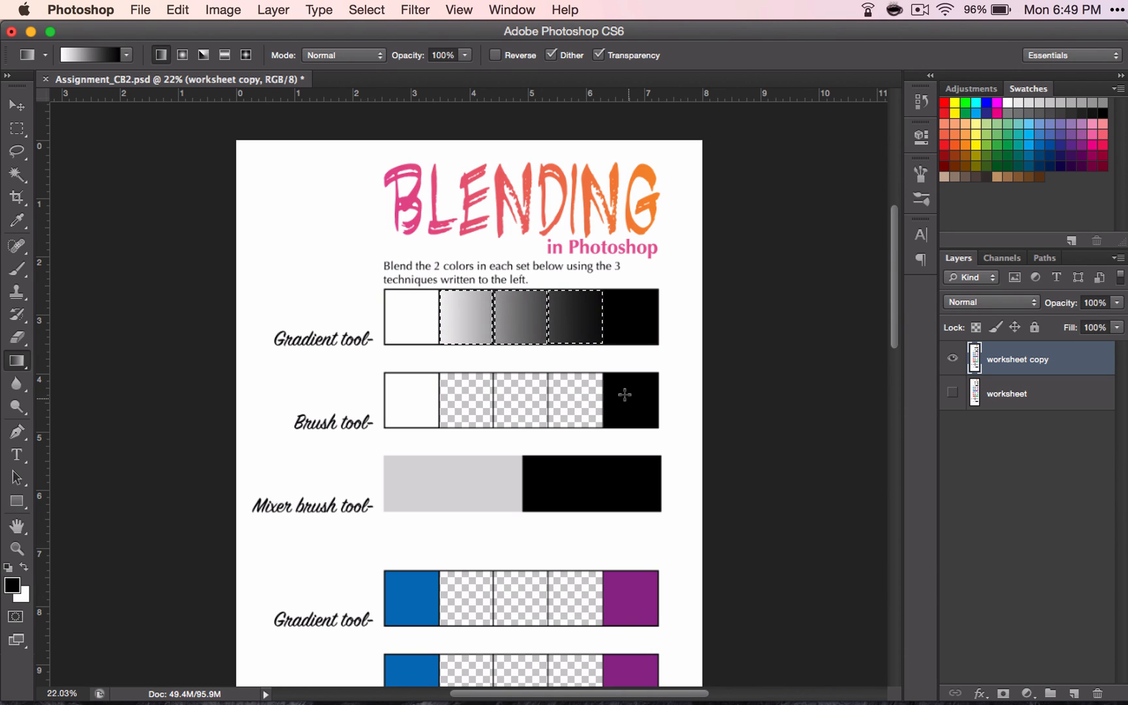
Sample black from the gradient row's right-end cell as the paint colour.
{"action": "left_click", "coordinate": [17, 268]}
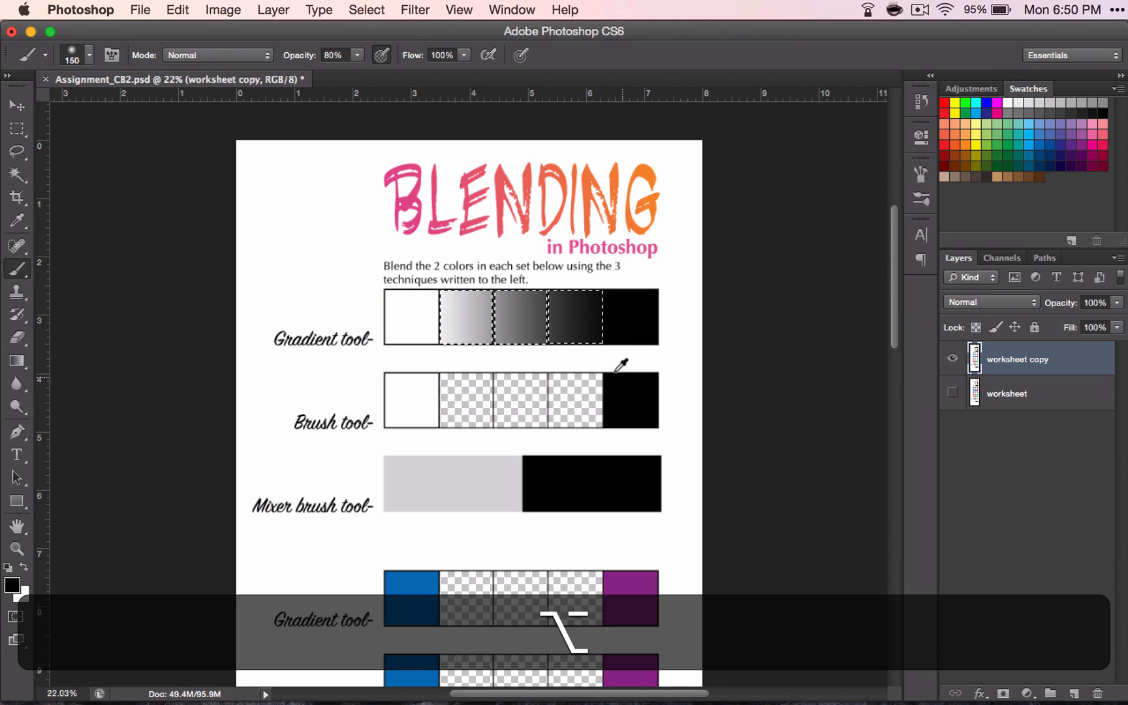
{"action": "mouse_move", "coordinate": [628, 378]}
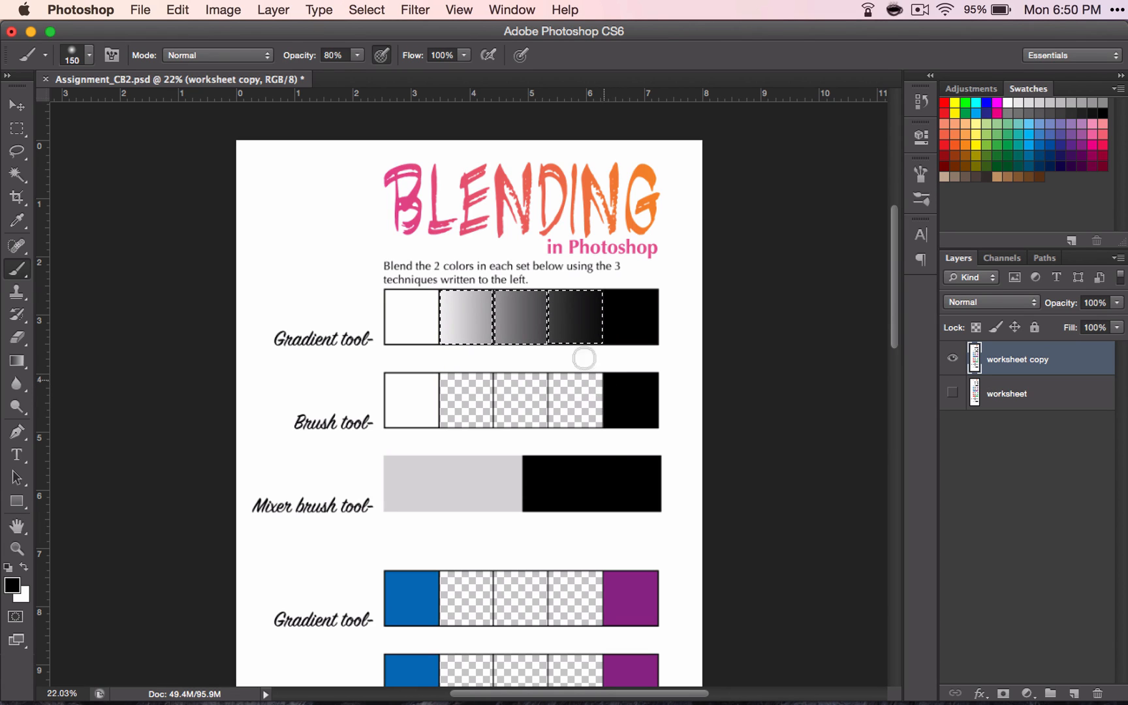
{"action": "mouse_move", "coordinate": [509, 381]}
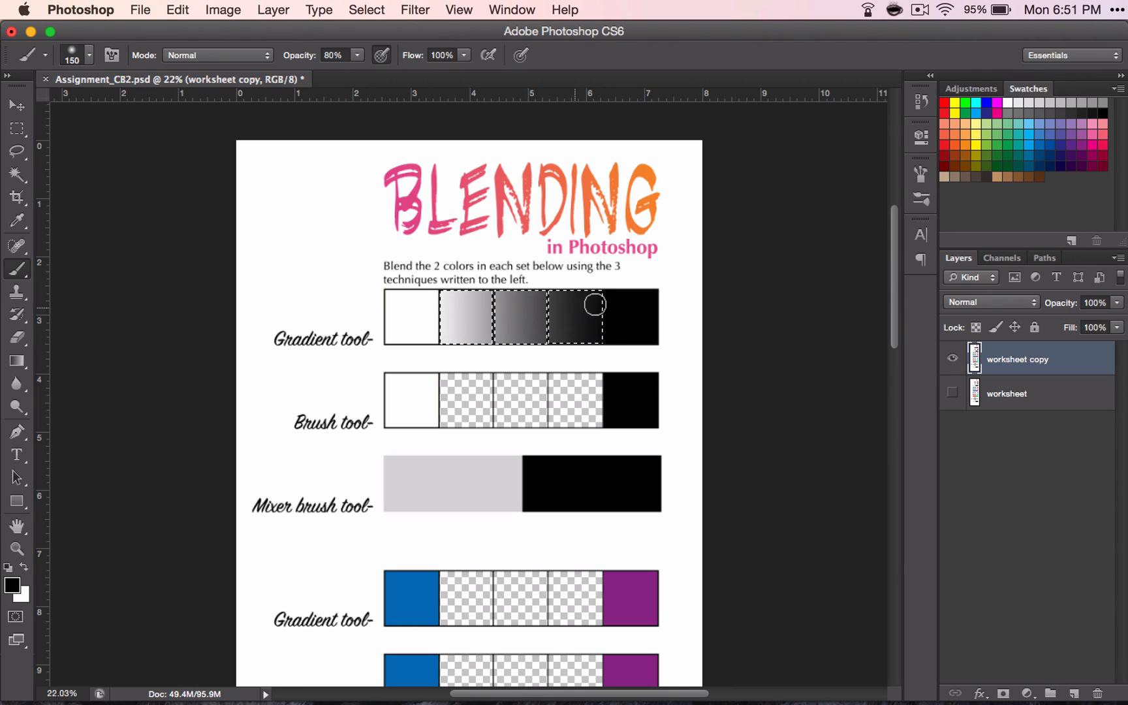
{"action": "mouse_move", "coordinate": [415, 408]}
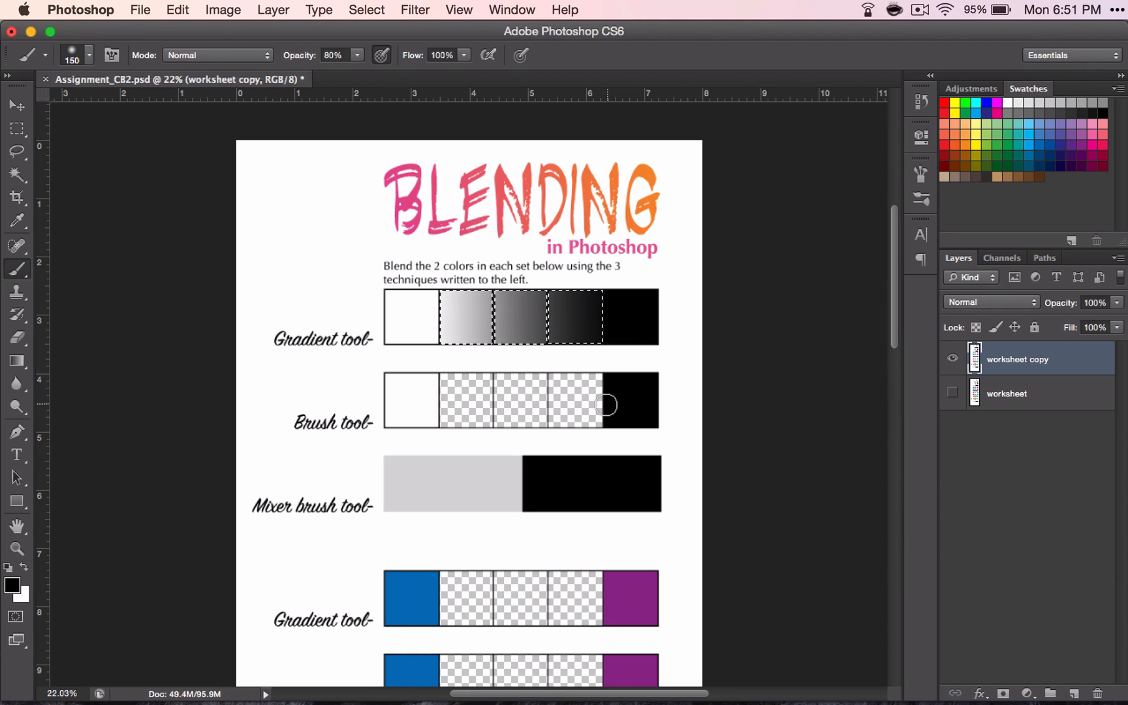
Deselect the gradient row and select the Brush tool row's empty middle cells.
{"action": "key", "text": "cmd"}
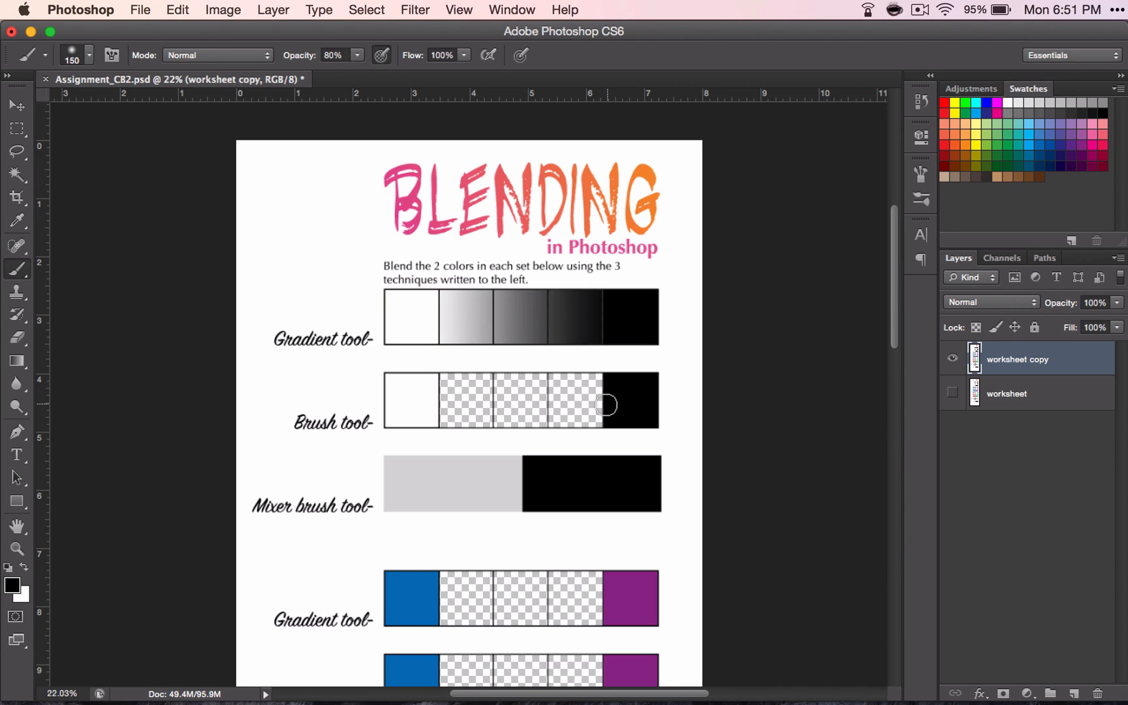
{"action": "left_click", "coordinate": [16, 175]}
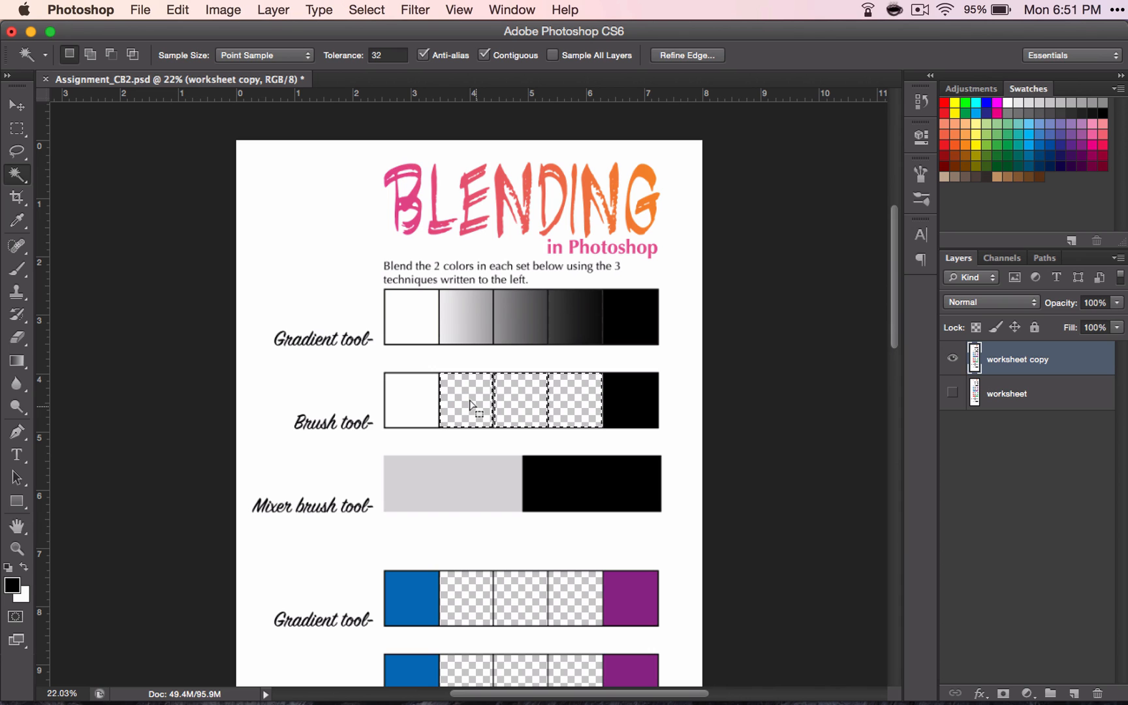
{"action": "left_click", "coordinate": [16, 268]}
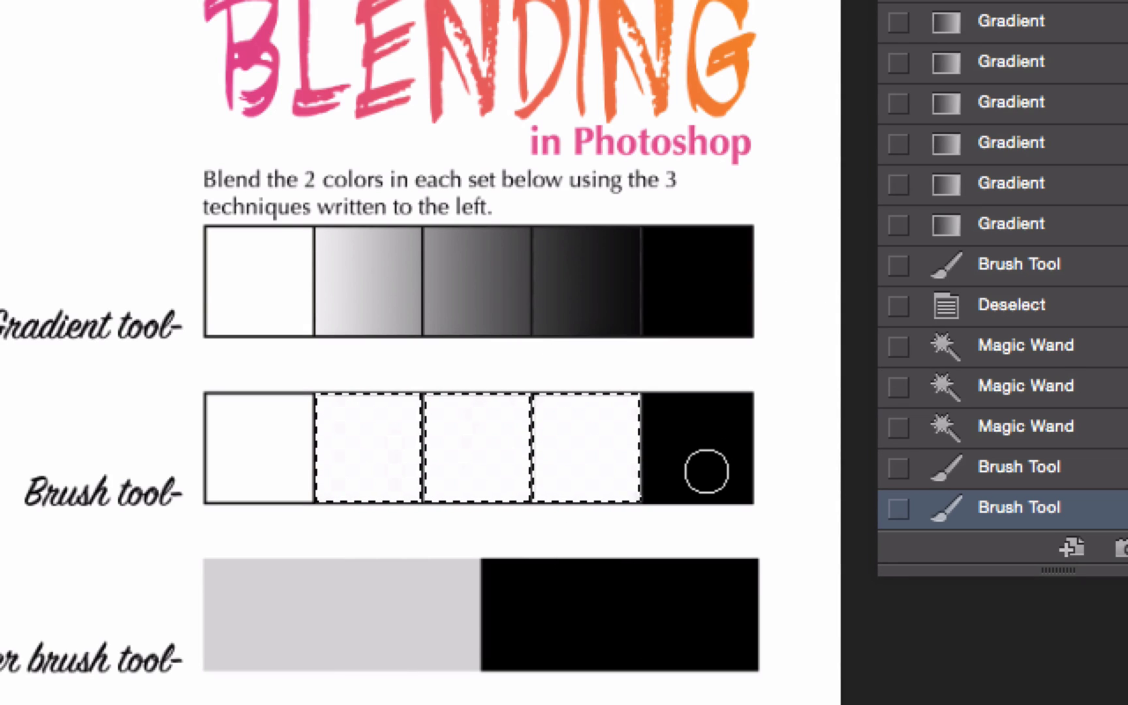
{"action": "mouse_move", "coordinate": [633, 391]}
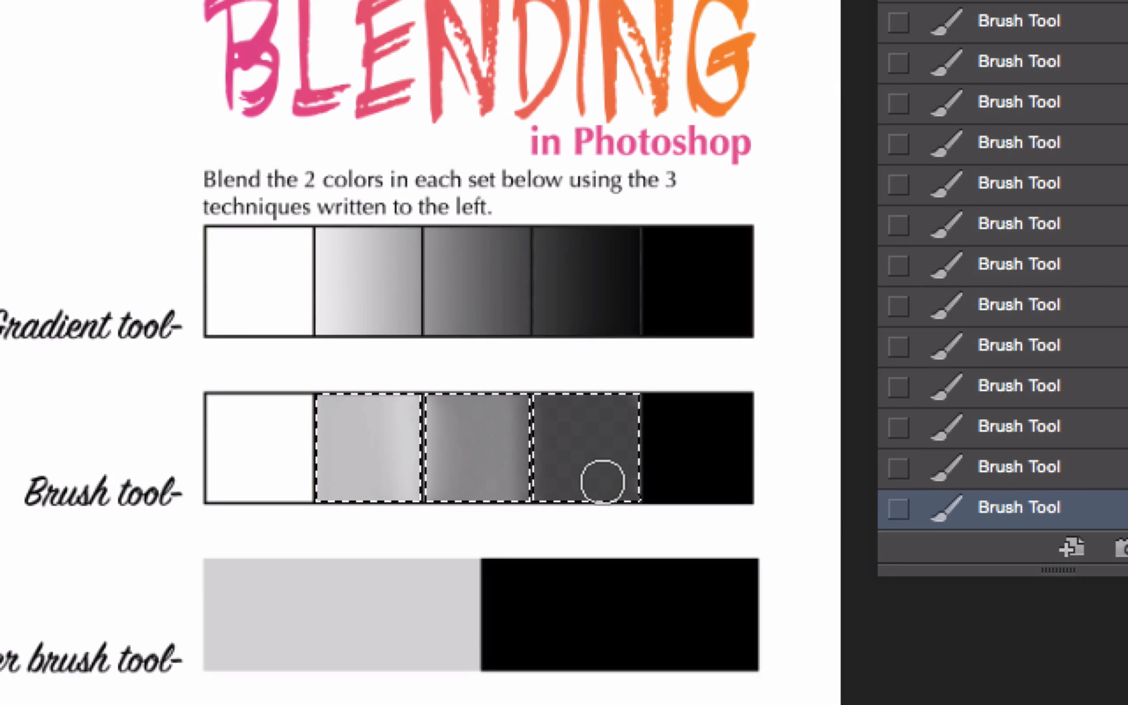
{"action": "mouse_move", "coordinate": [561, 507]}
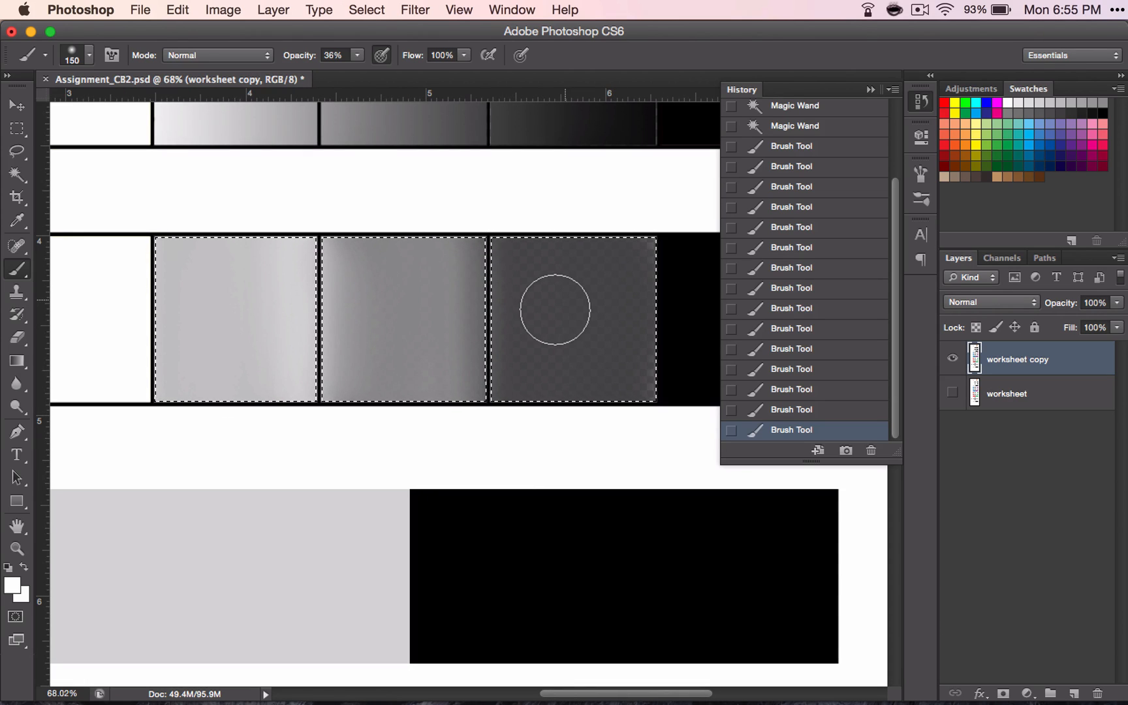
{"action": "mouse_move", "coordinate": [543, 331]}
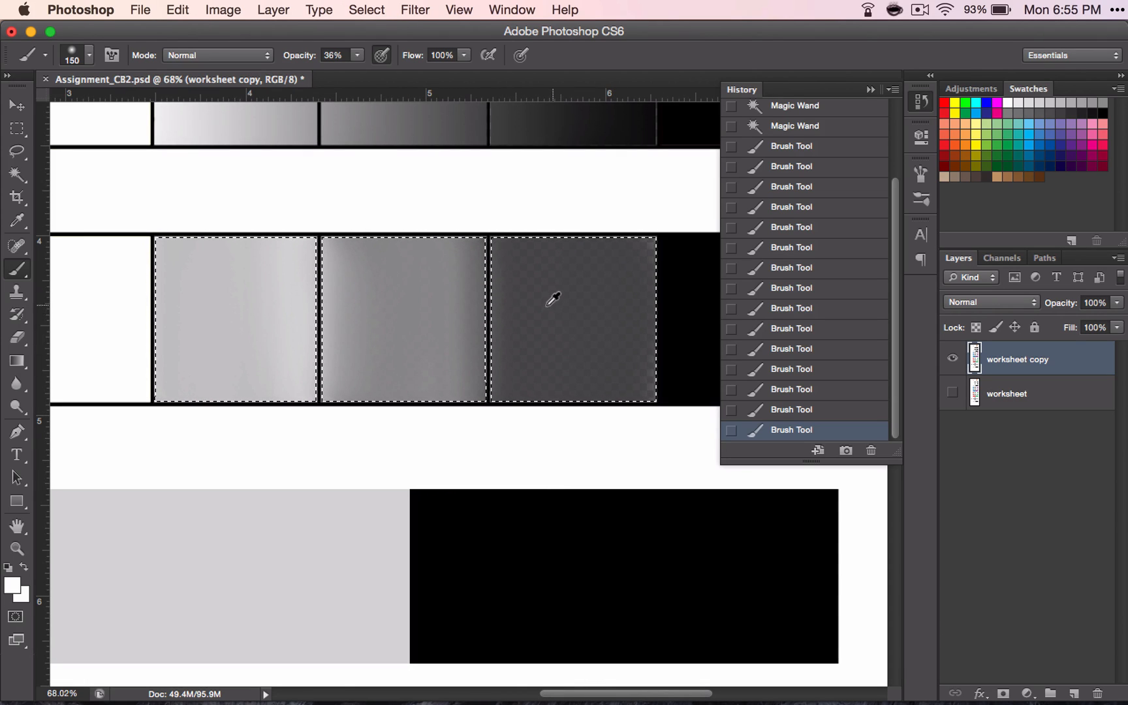
{"action": "mouse_move", "coordinate": [522, 248]}
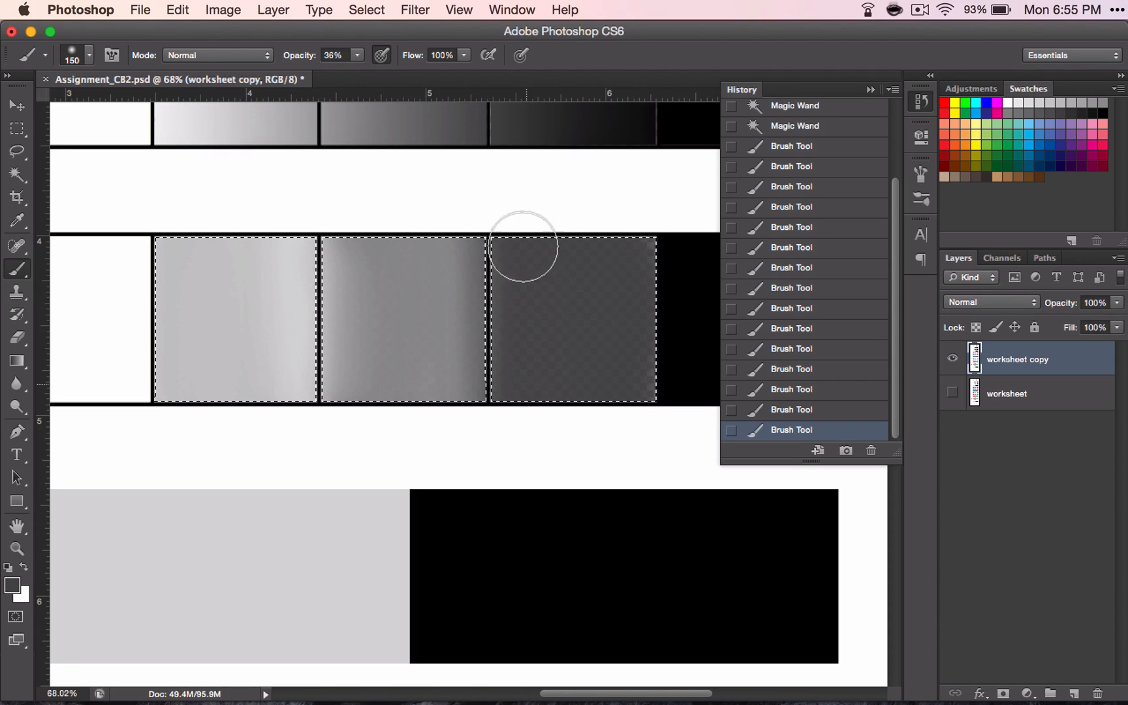
{"action": "mouse_move", "coordinate": [517, 338]}
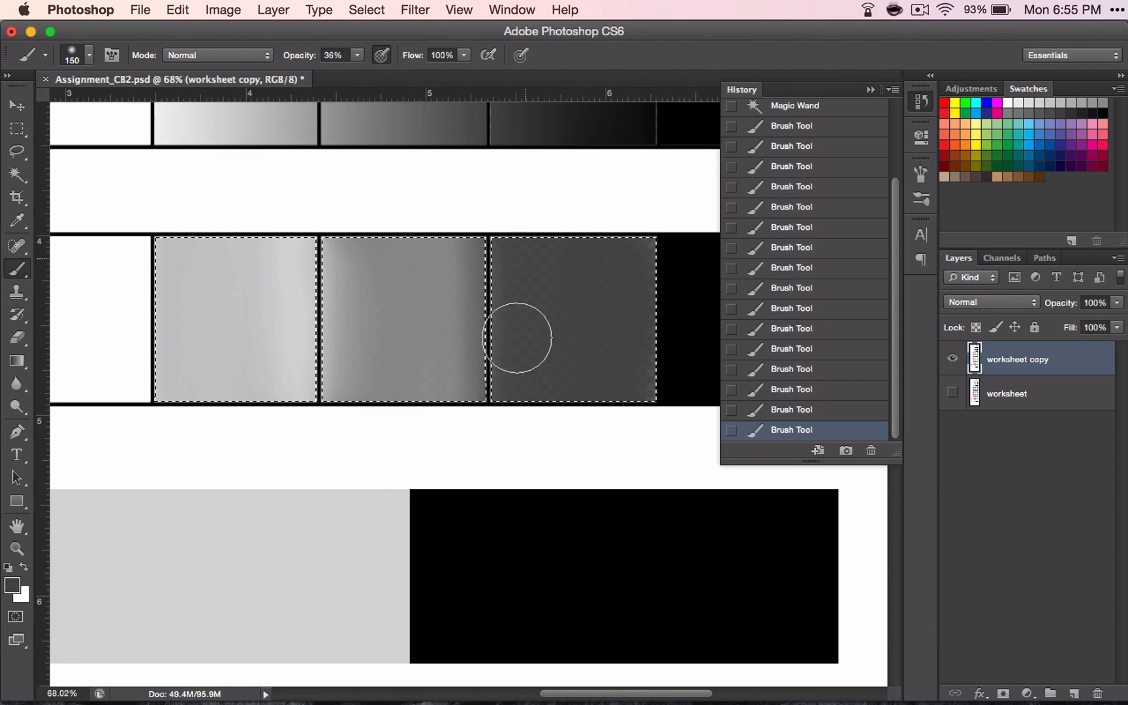
{"action": "mouse_move", "coordinate": [632, 286]}
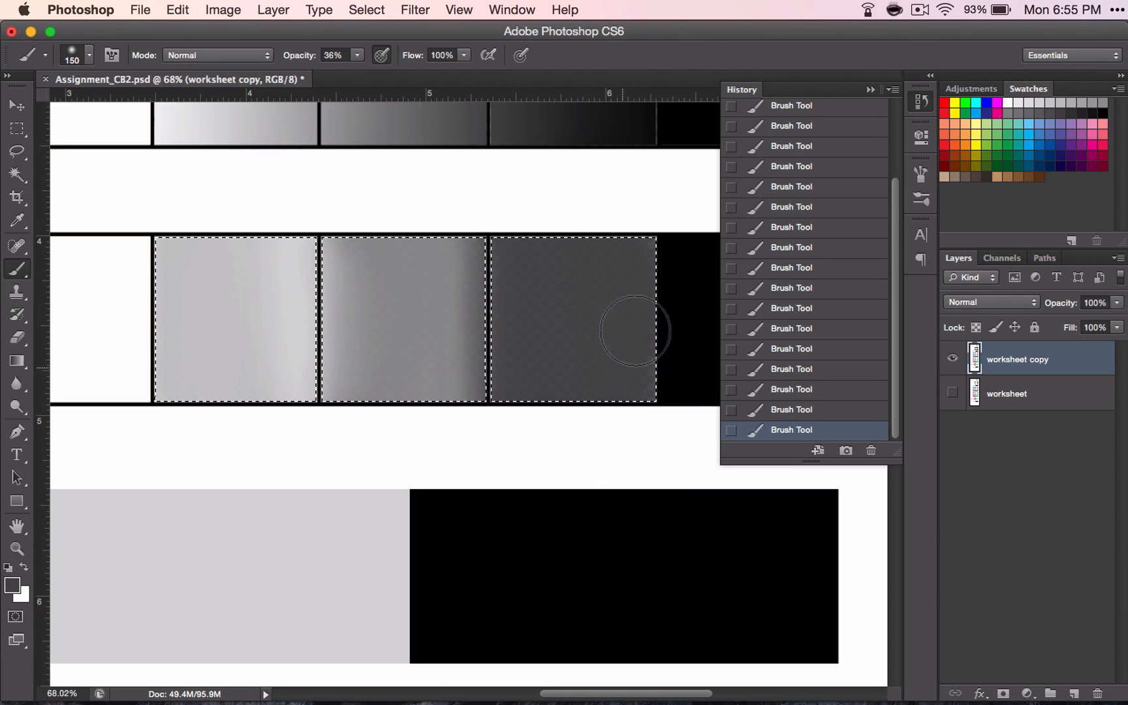
{"action": "mouse_move", "coordinate": [544, 312]}
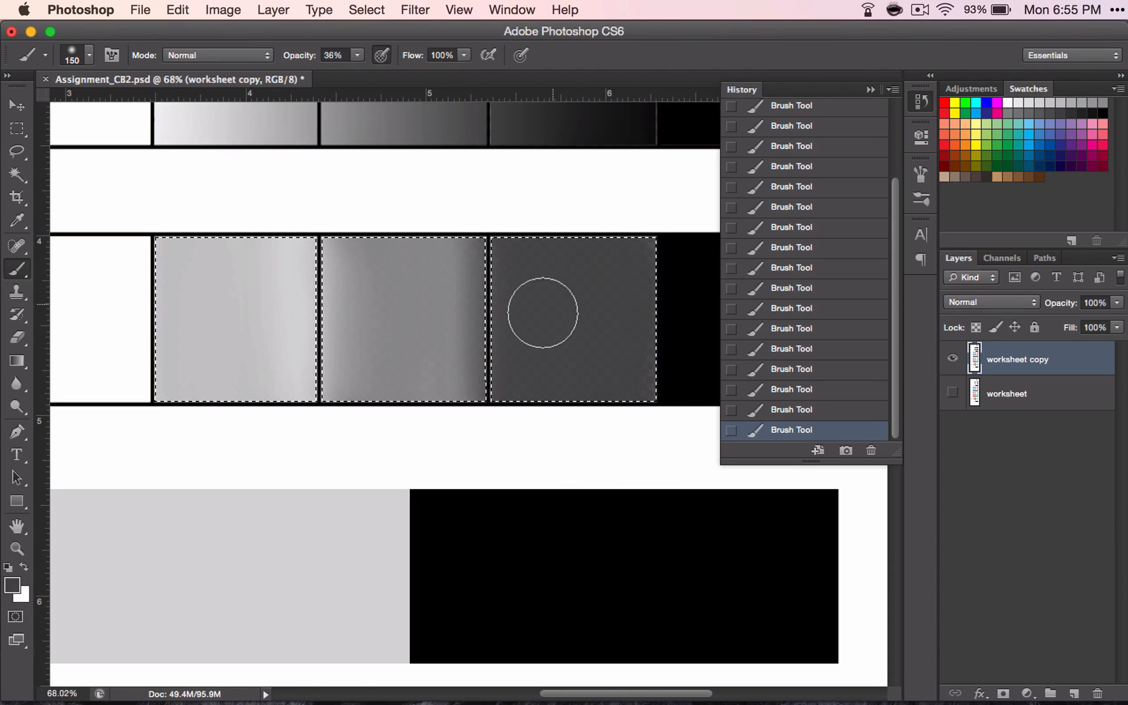
{"action": "mouse_move", "coordinate": [624, 418]}
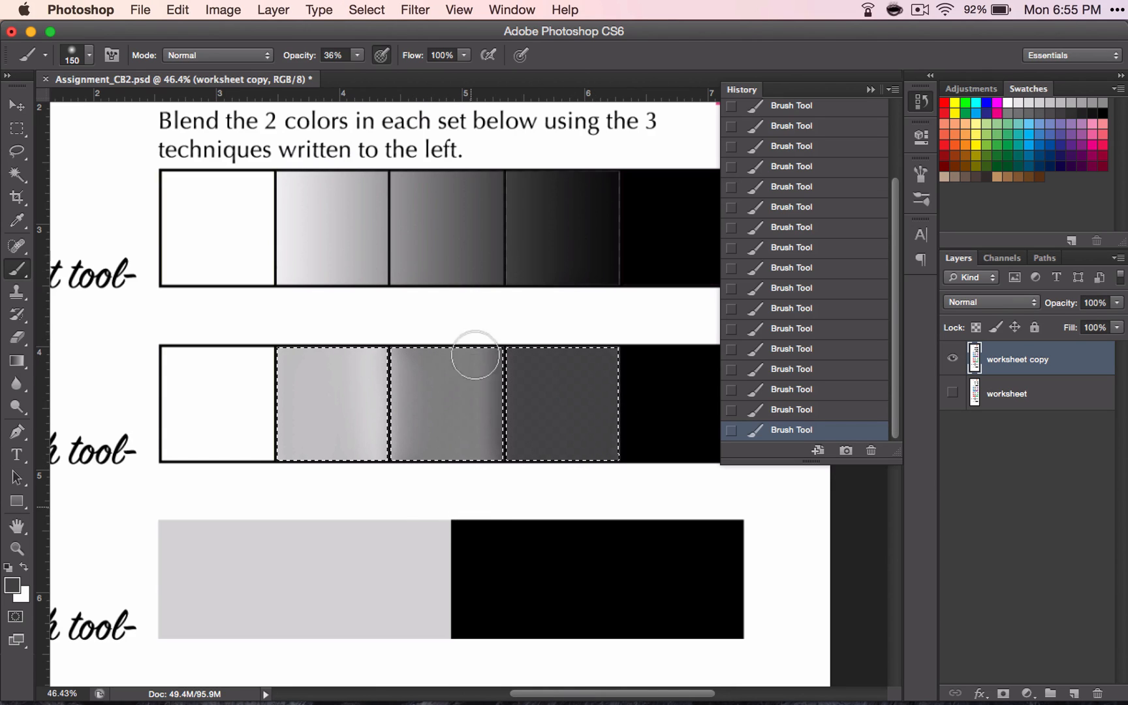
{"action": "mouse_move", "coordinate": [417, 439]}
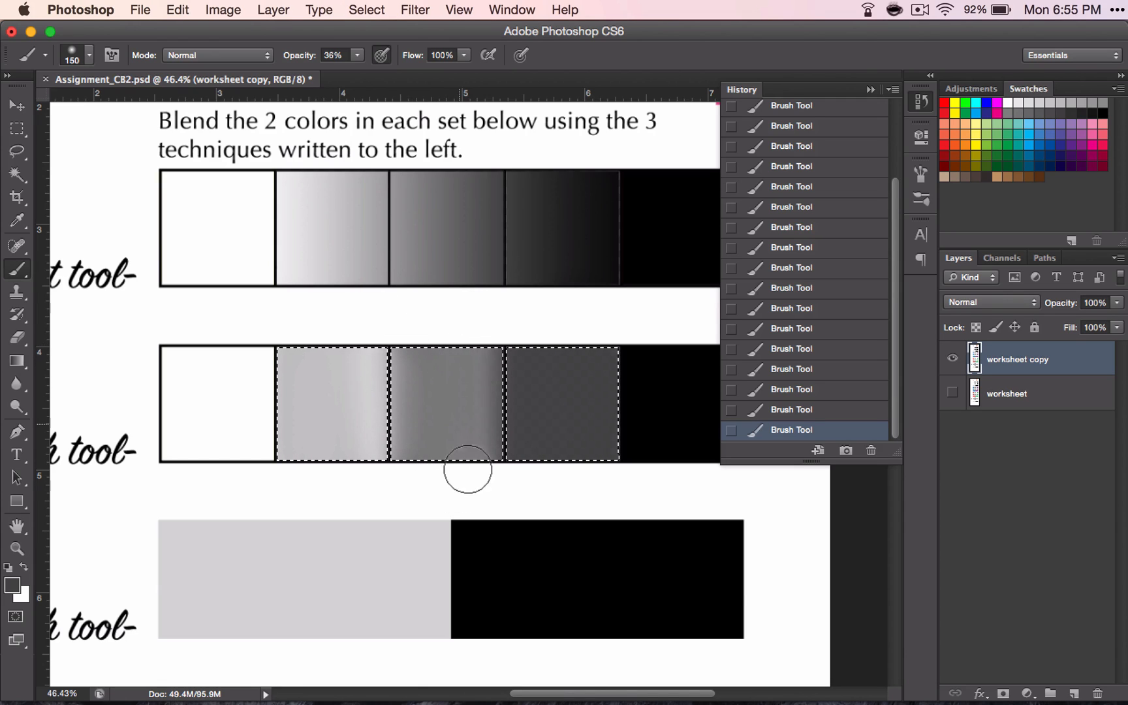
Undo the last two brush strokes in the Brush tool row.
{"action": "key", "text": "cmd+z"}
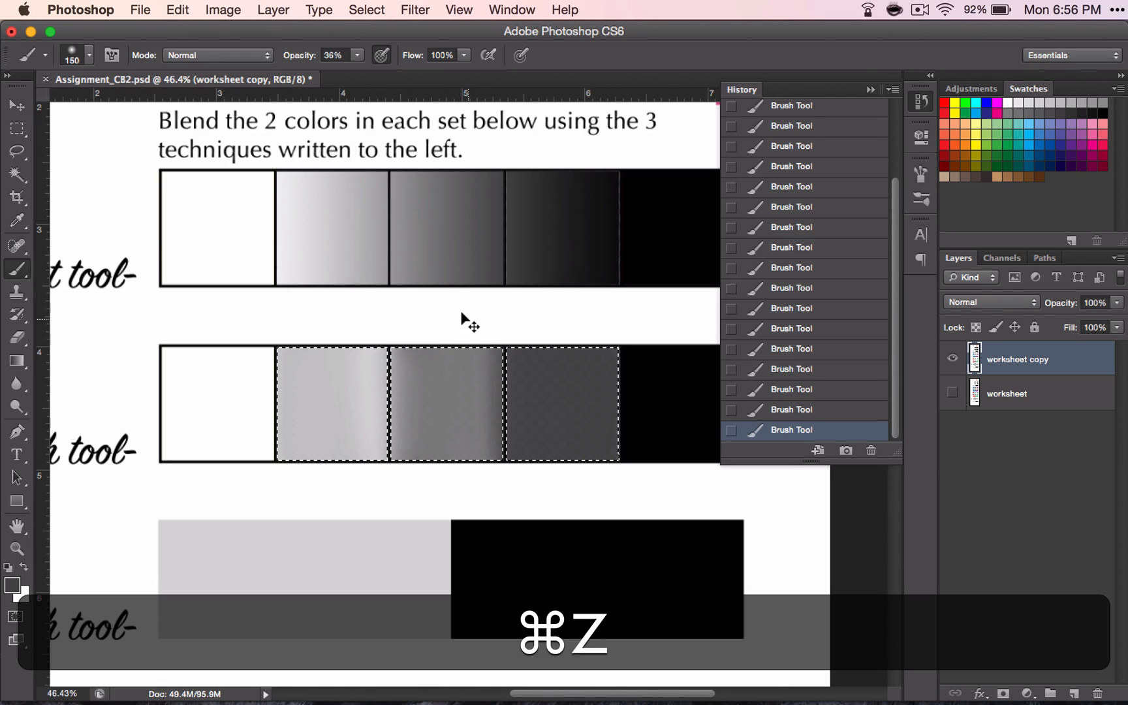
{"action": "key", "text": "cmd+z"}
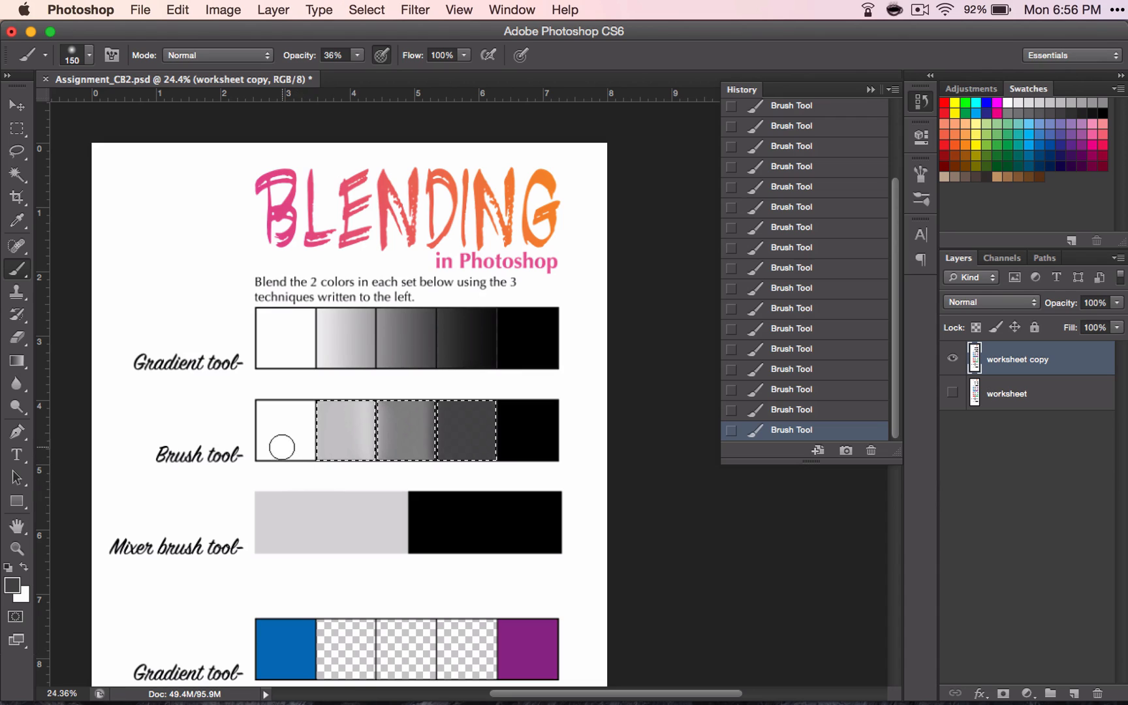
{"action": "mouse_move", "coordinate": [410, 442]}
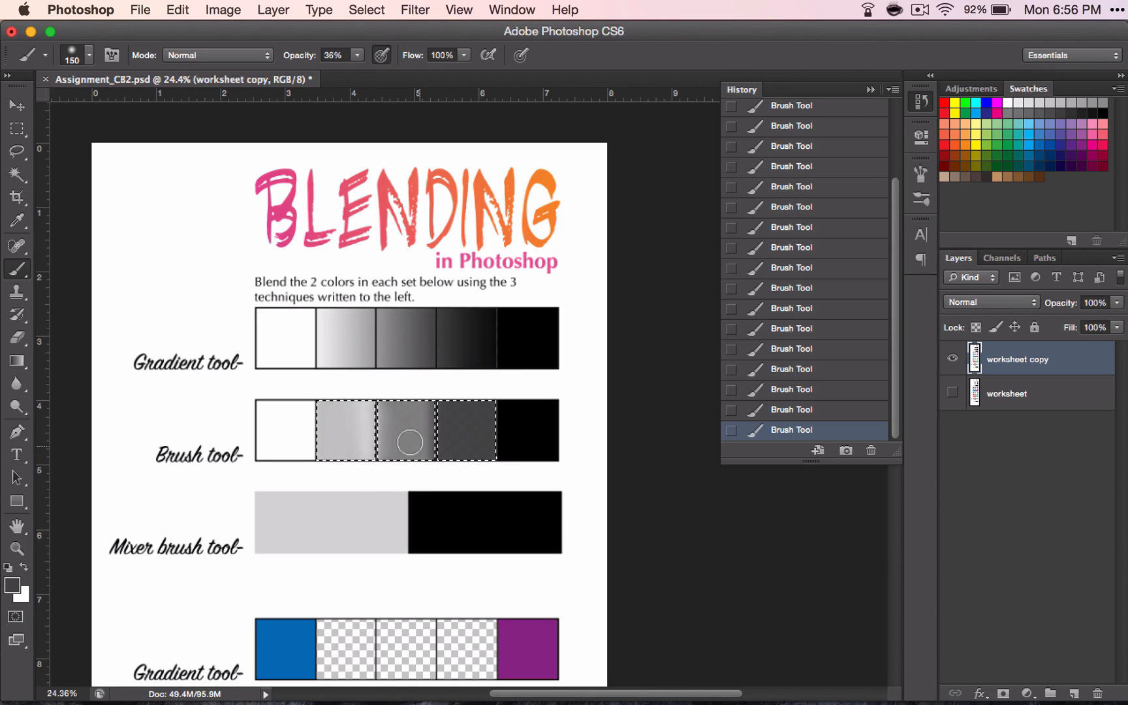
{"action": "mouse_move", "coordinate": [467, 431]}
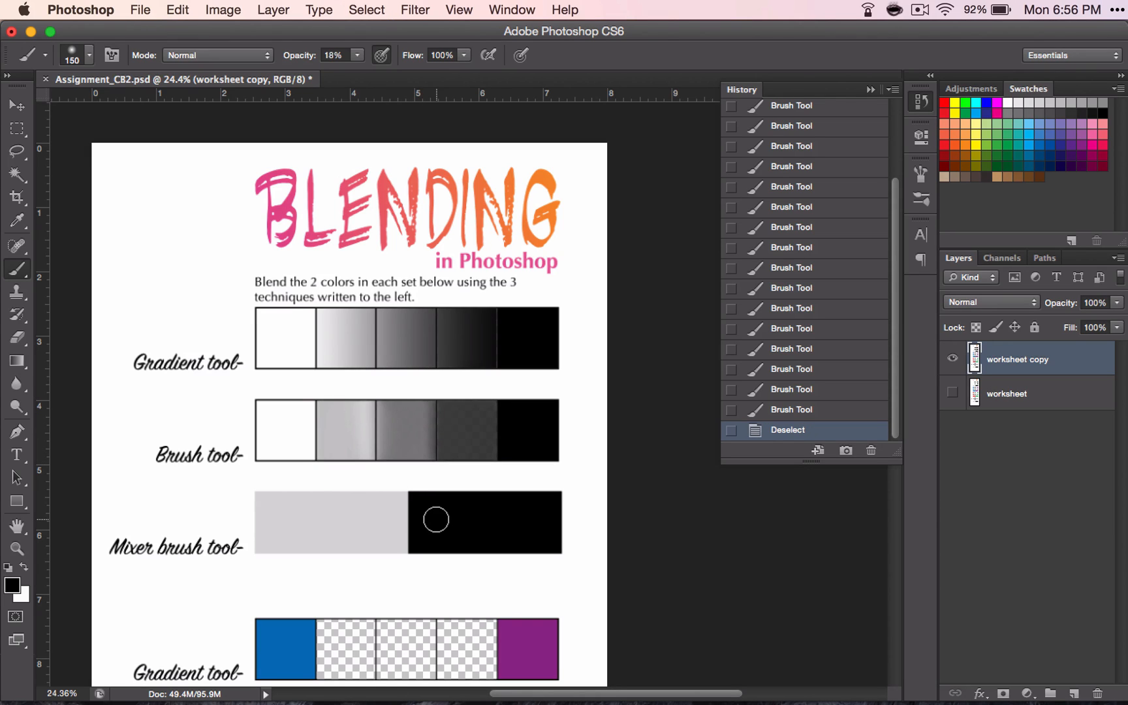
{"action": "mouse_move", "coordinate": [353, 443]}
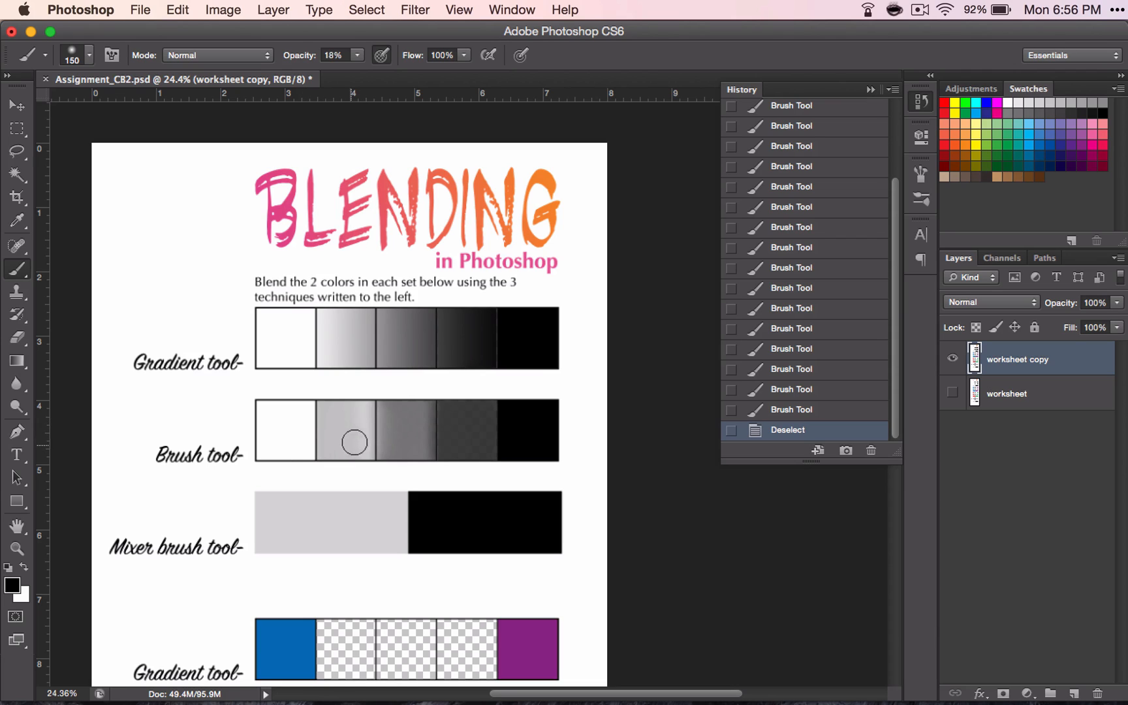
{"action": "mouse_move", "coordinate": [356, 404]}
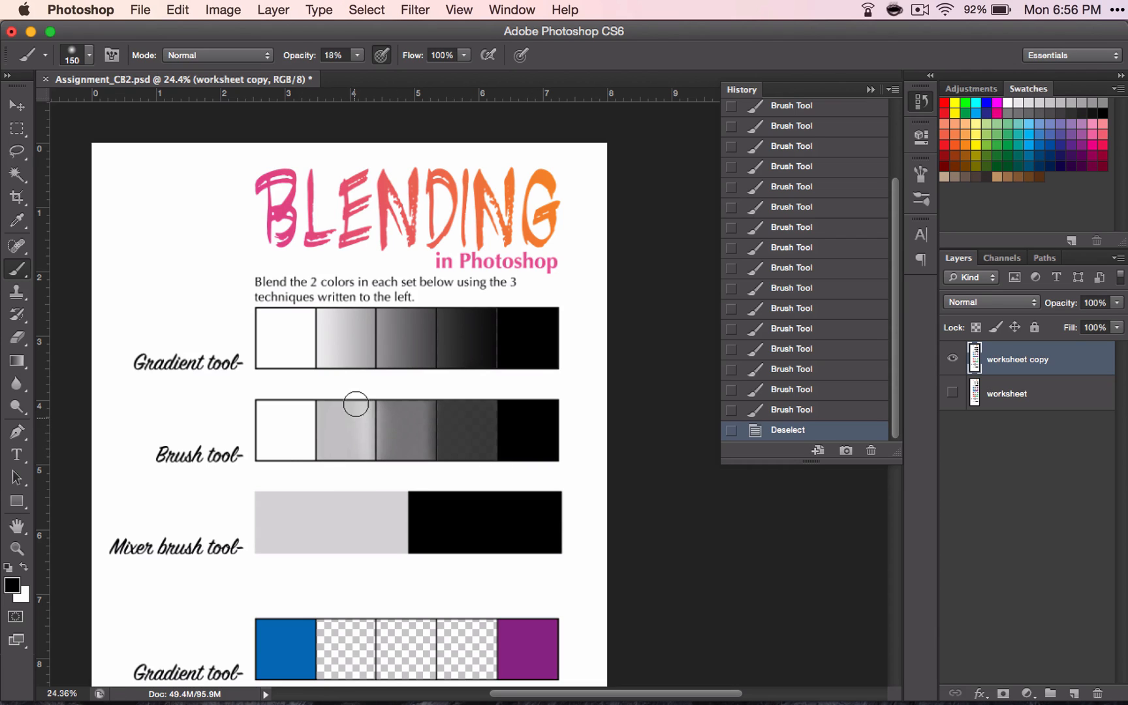
{"action": "mouse_move", "coordinate": [403, 327]}
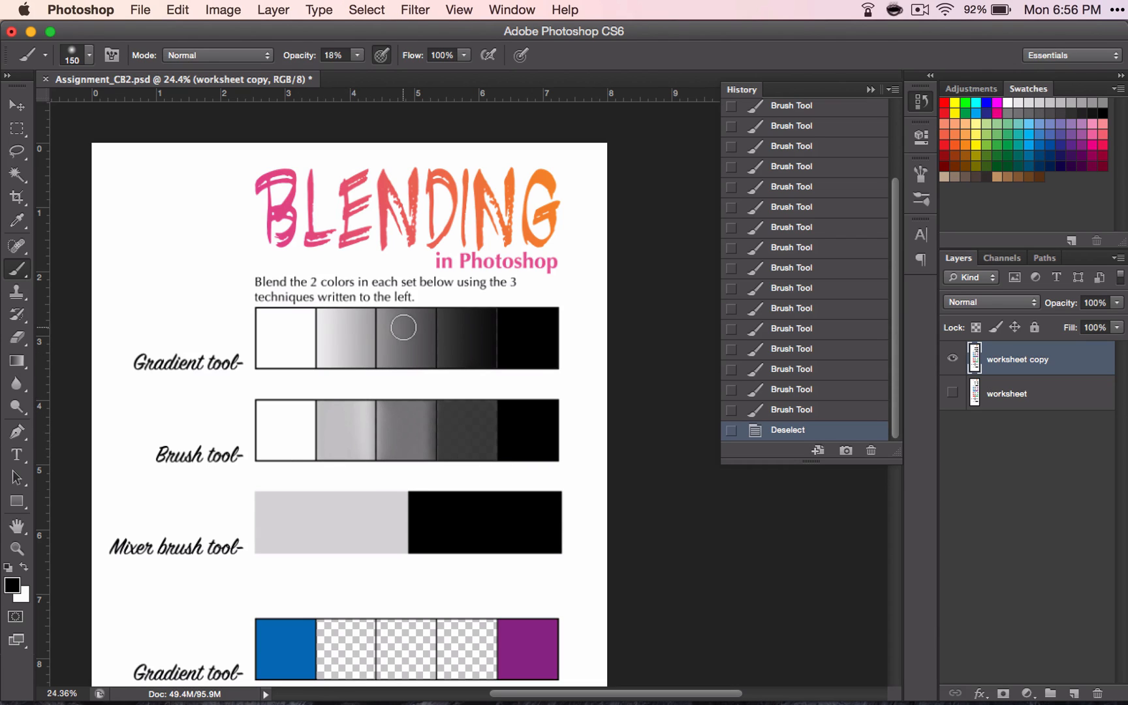
{"action": "mouse_move", "coordinate": [468, 312]}
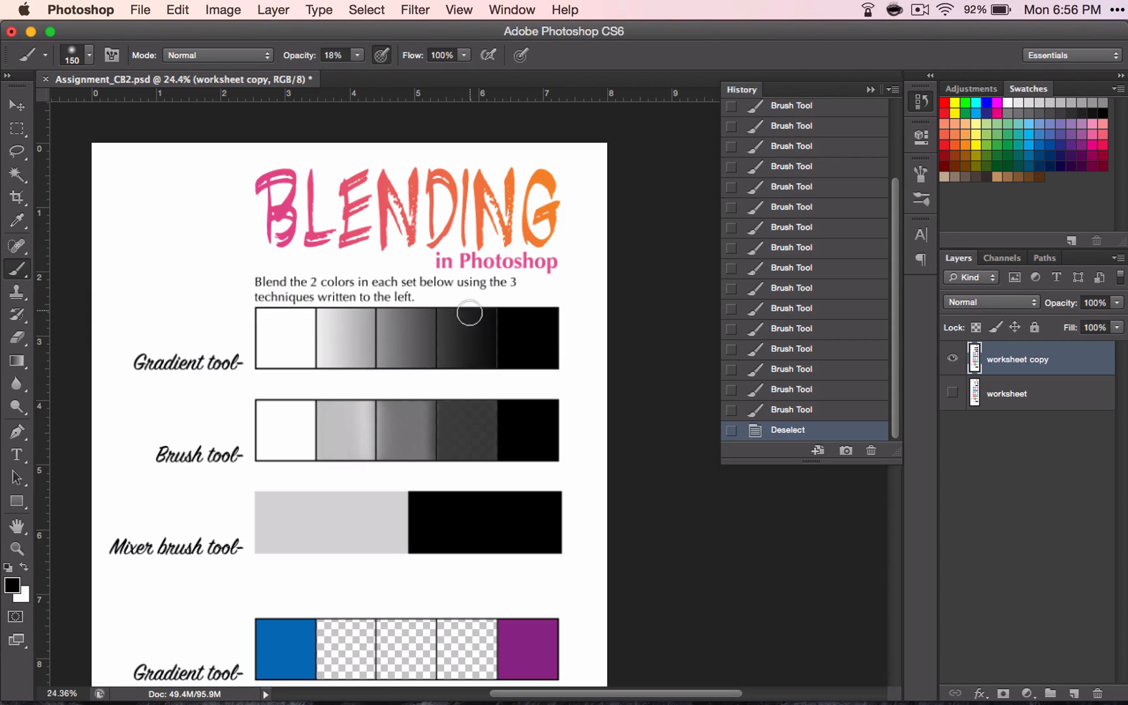
{"action": "mouse_move", "coordinate": [444, 425]}
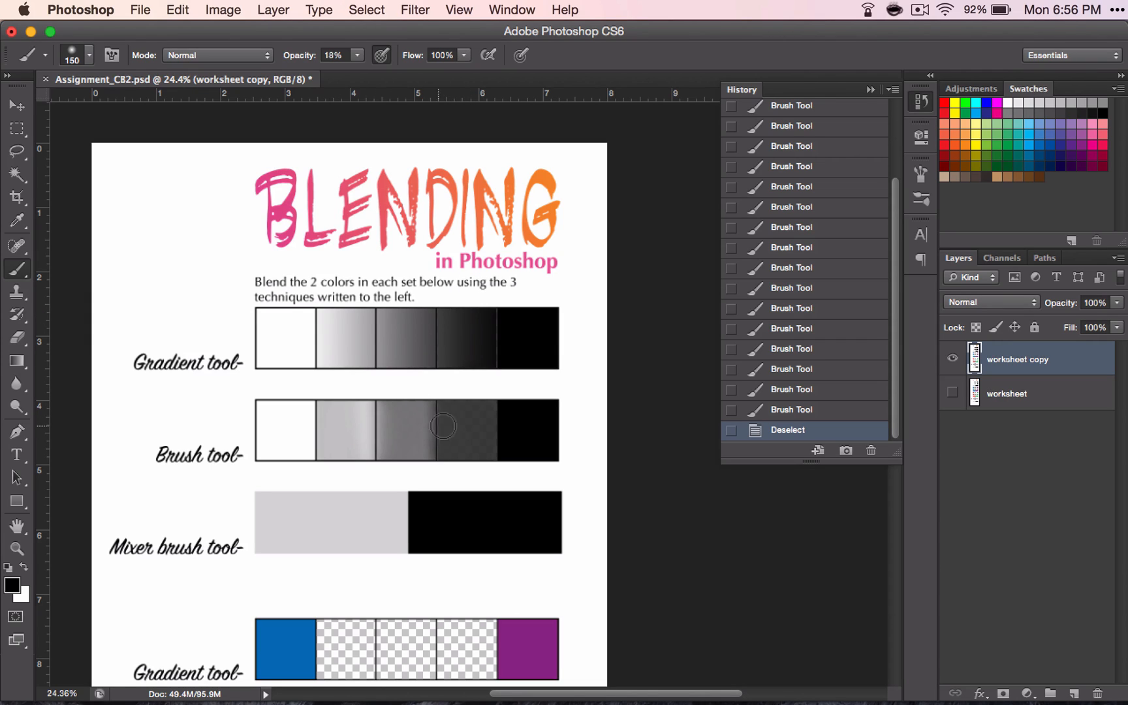
{"action": "mouse_move", "coordinate": [496, 339]}
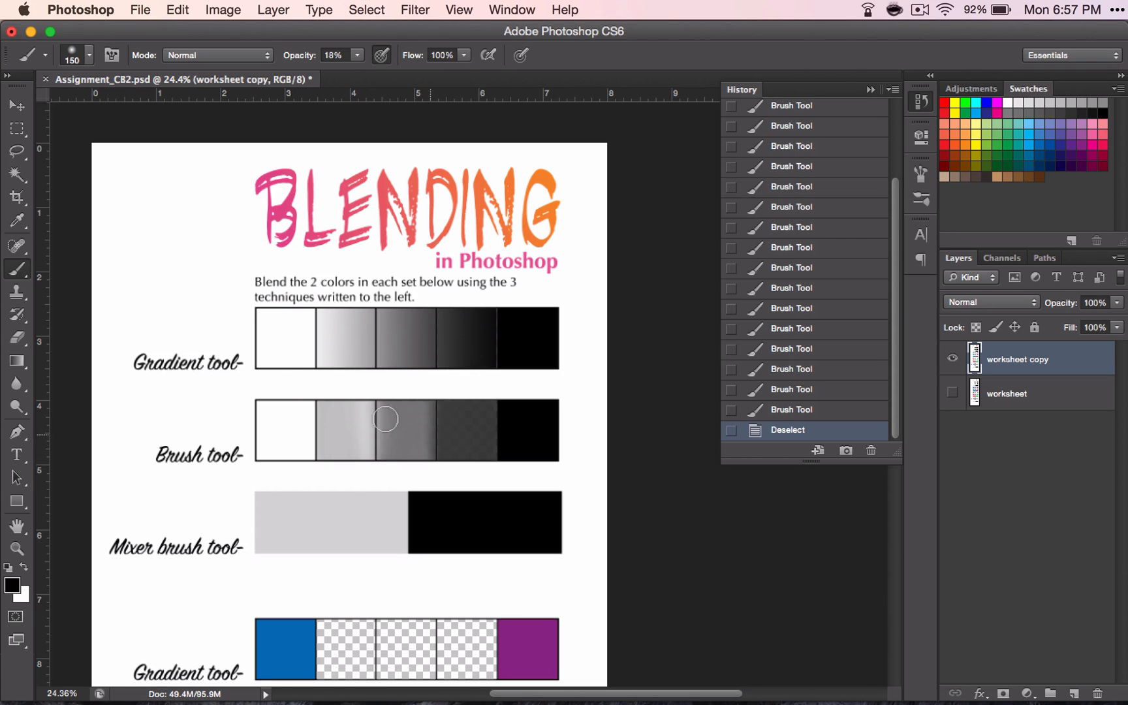
{"action": "mouse_move", "coordinate": [18, 272]}
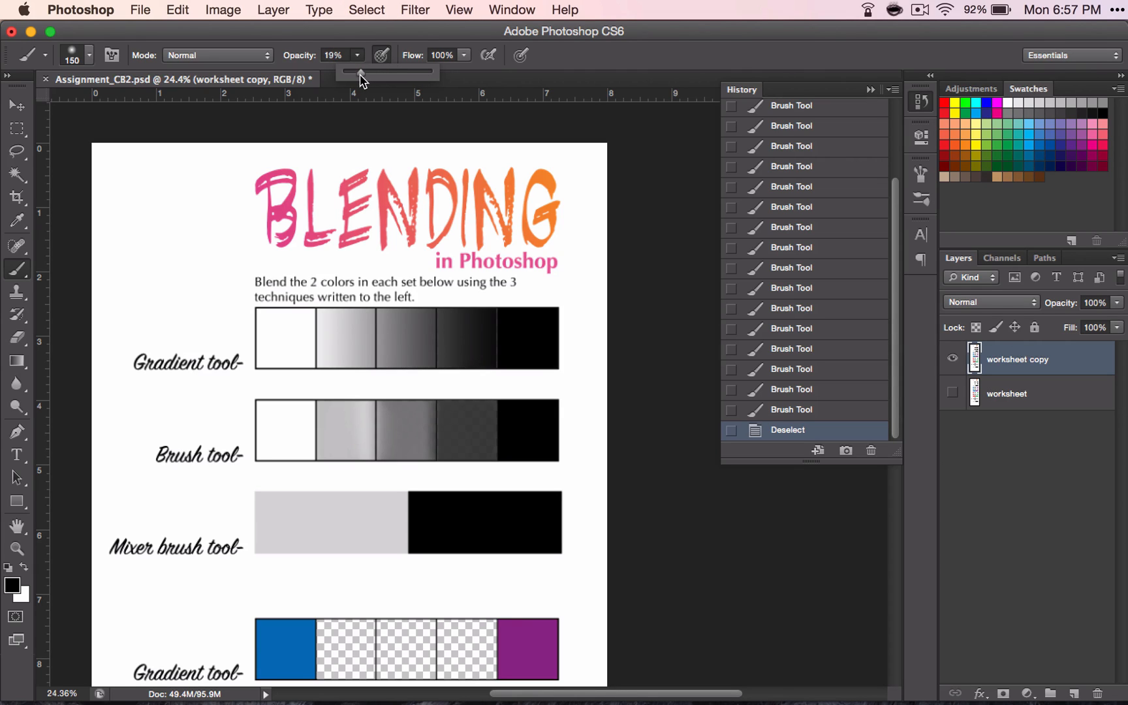
{"action": "left_click", "coordinate": [89, 55]}
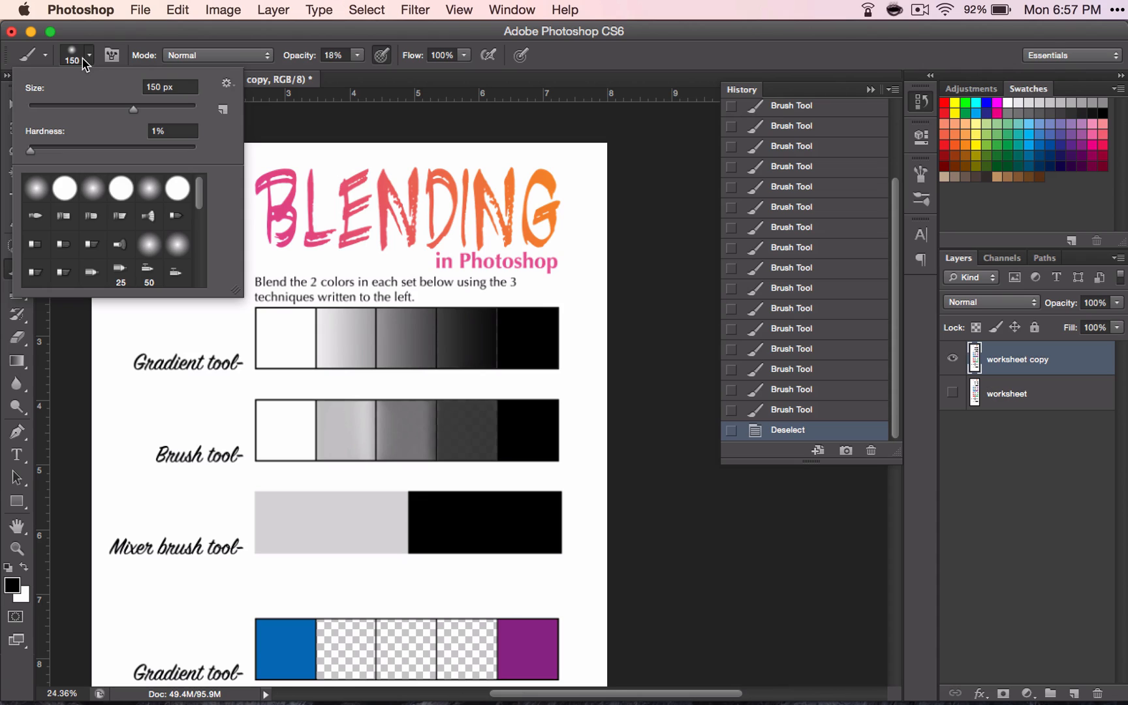
{"action": "mouse_move", "coordinate": [32, 153]}
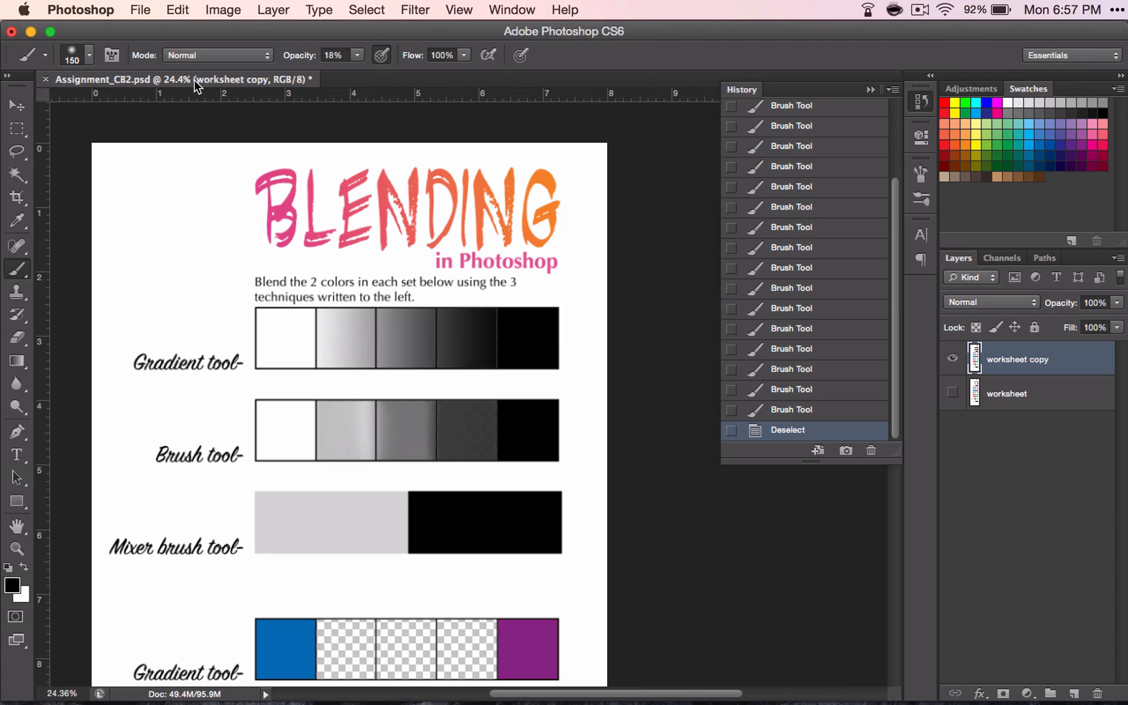
{"action": "mouse_move", "coordinate": [388, 77]}
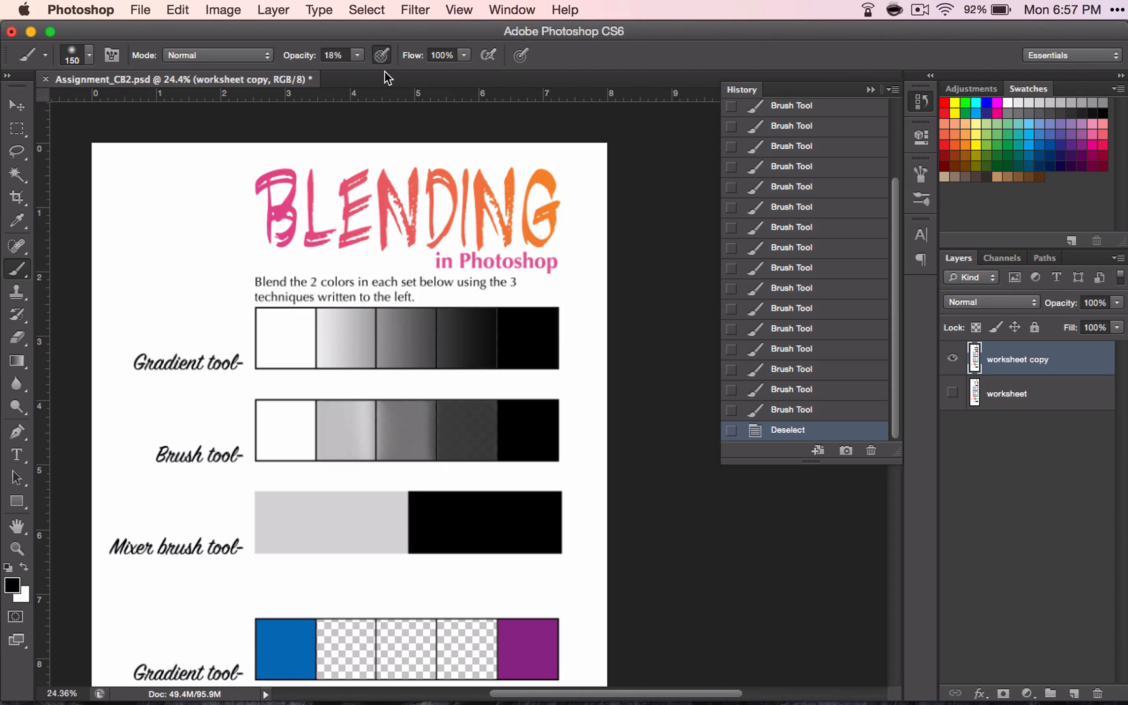
{"action": "mouse_move", "coordinate": [393, 49]}
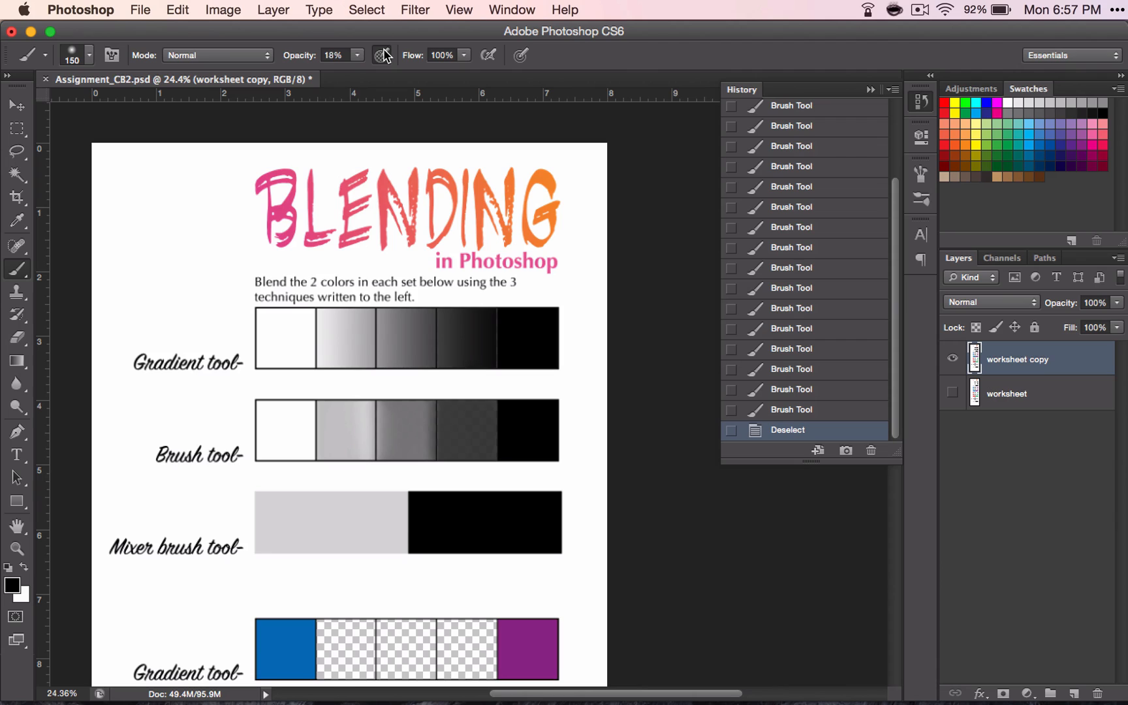
{"action": "mouse_move", "coordinate": [383, 55]}
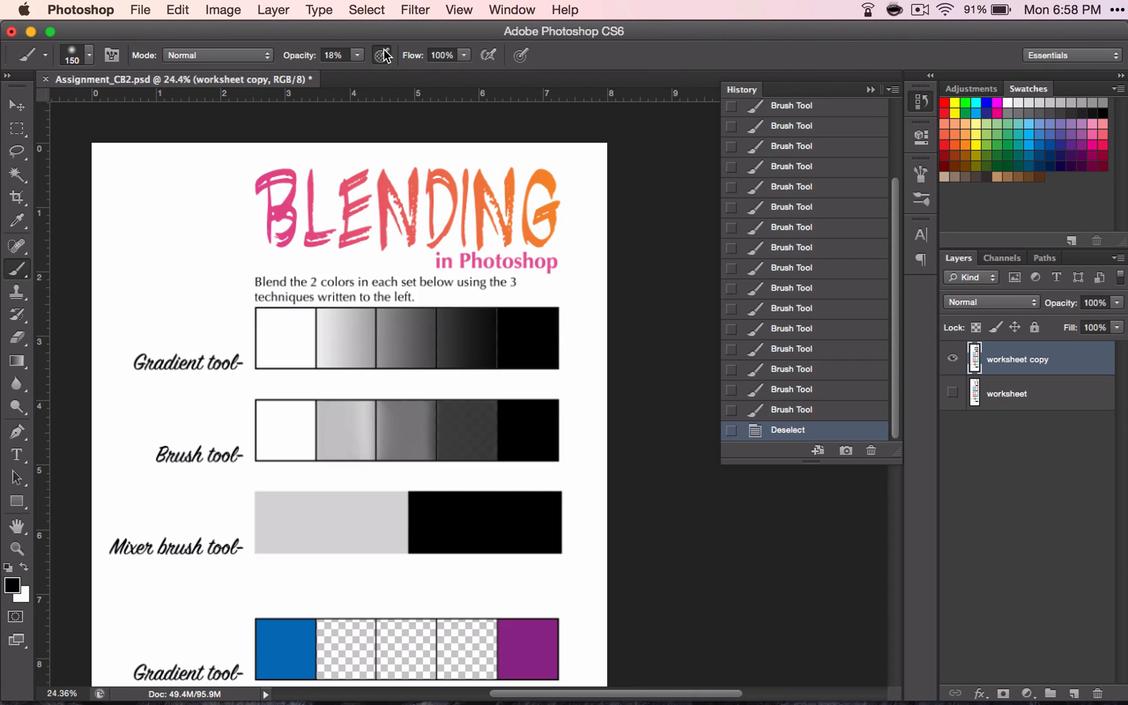
{"action": "mouse_move", "coordinate": [388, 138]}
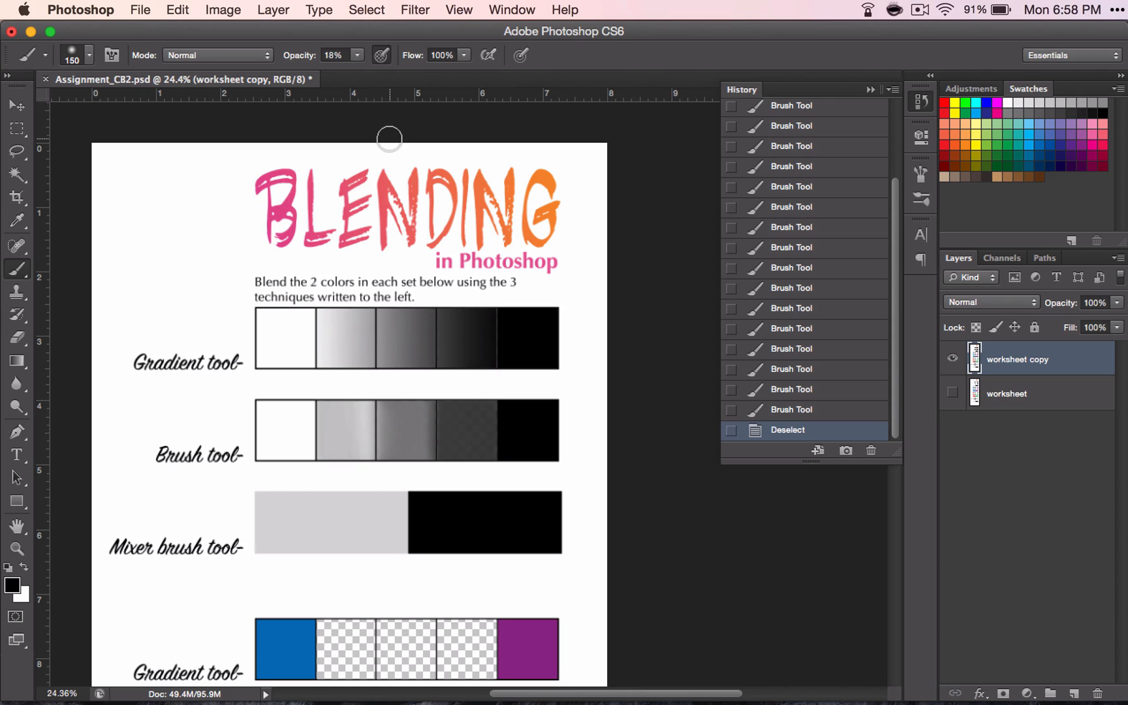